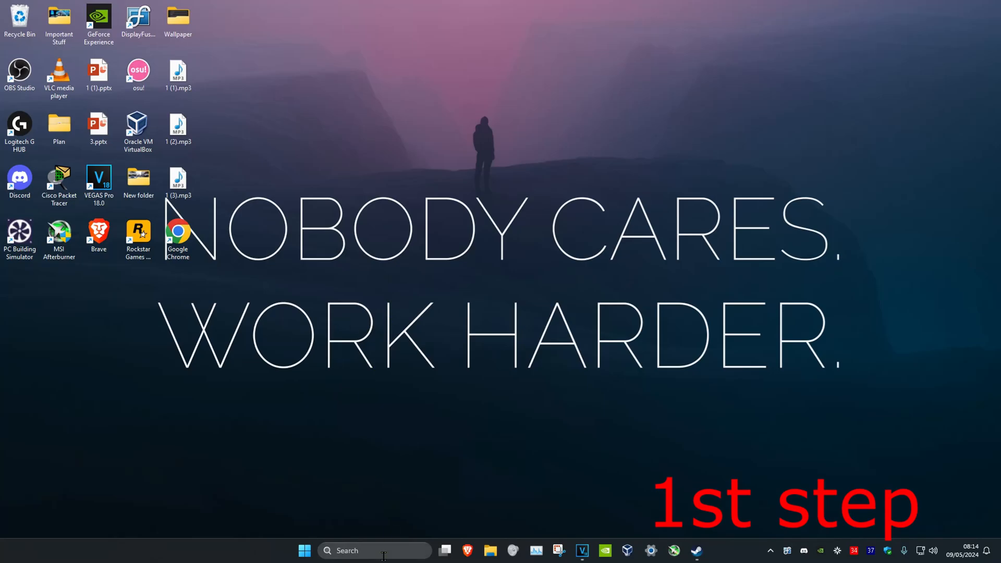
Step: Launch File Explorer from the Start search for 'file explorer'
{"action": "type", "text": "file explorer"}
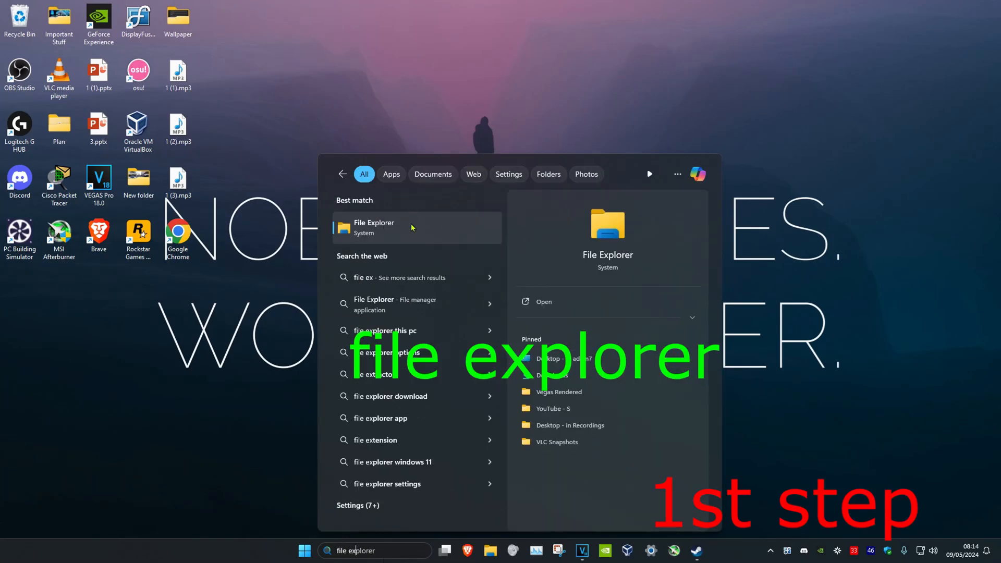
{"action": "left_click", "coordinate": [373, 228]}
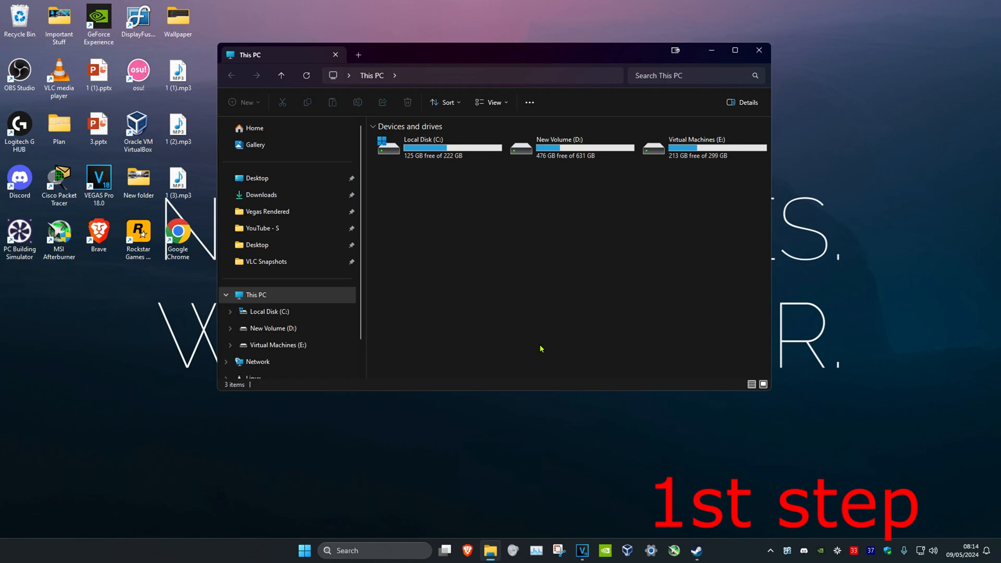
{"action": "mouse_move", "coordinate": [456, 307]}
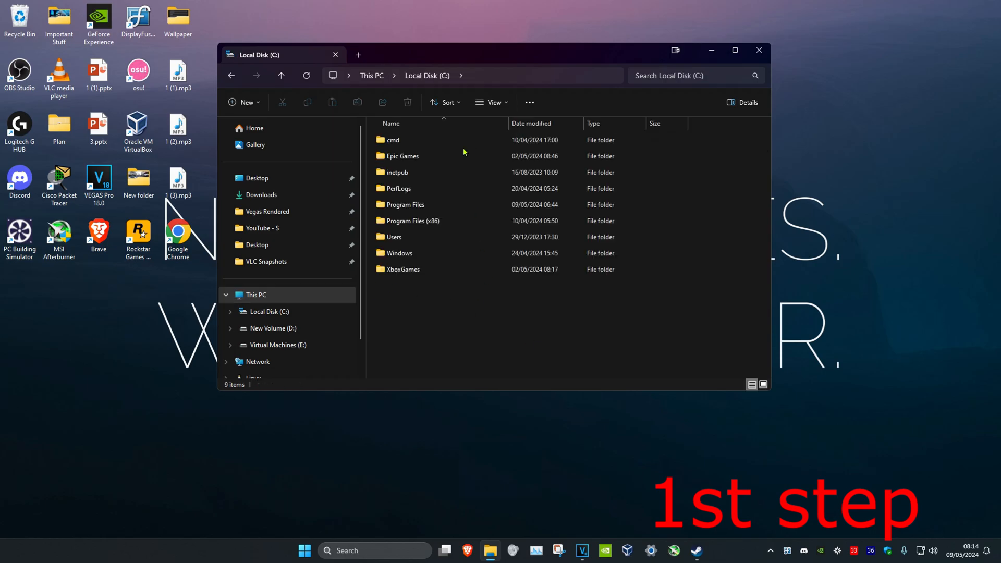
Step: Browse from C: through Program Files (x86) > Steam > steamapps into Mount & Blade II Remastered
{"action": "double_click", "coordinate": [409, 220]}
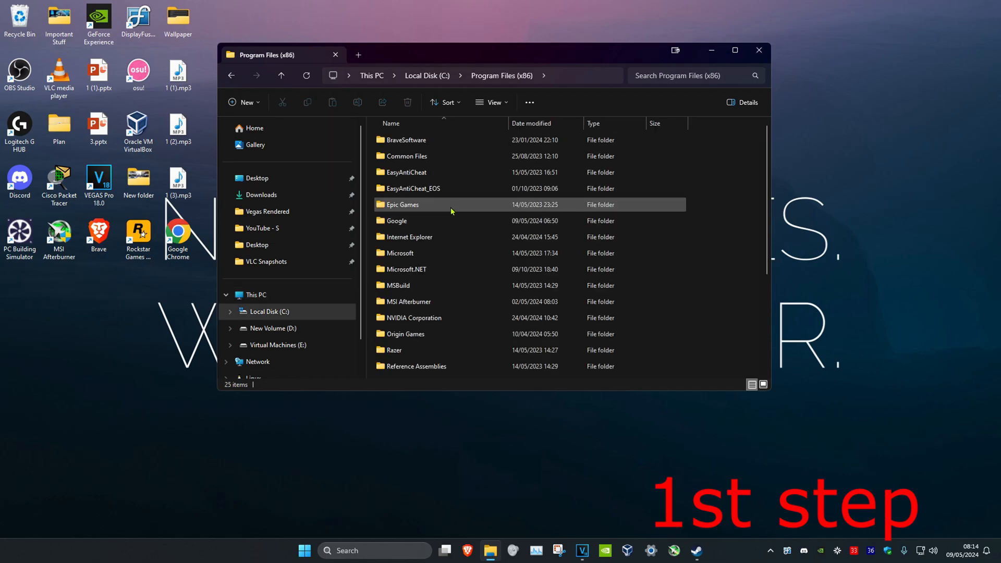
{"action": "double_click", "coordinate": [402, 204]}
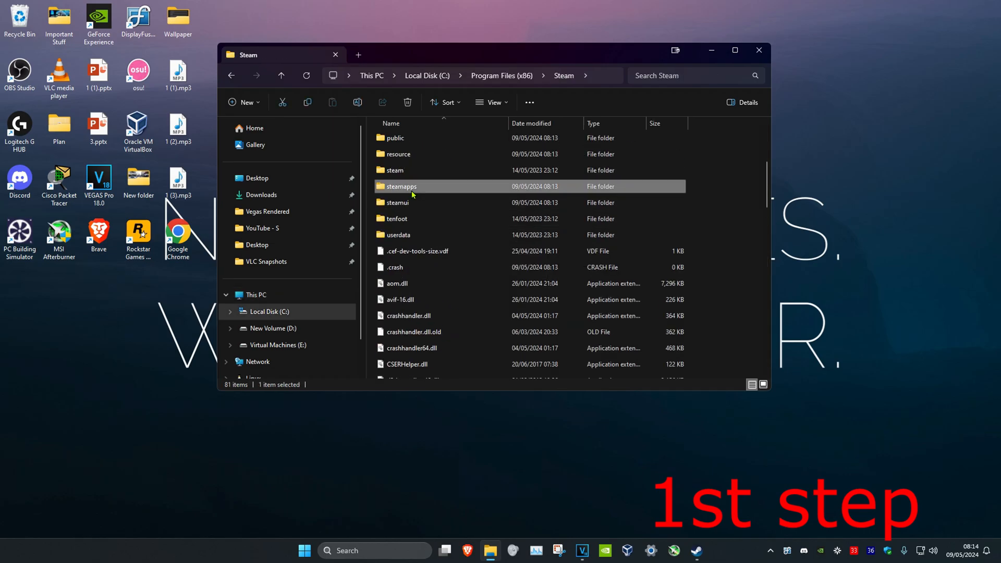
{"action": "double_click", "coordinate": [401, 185]}
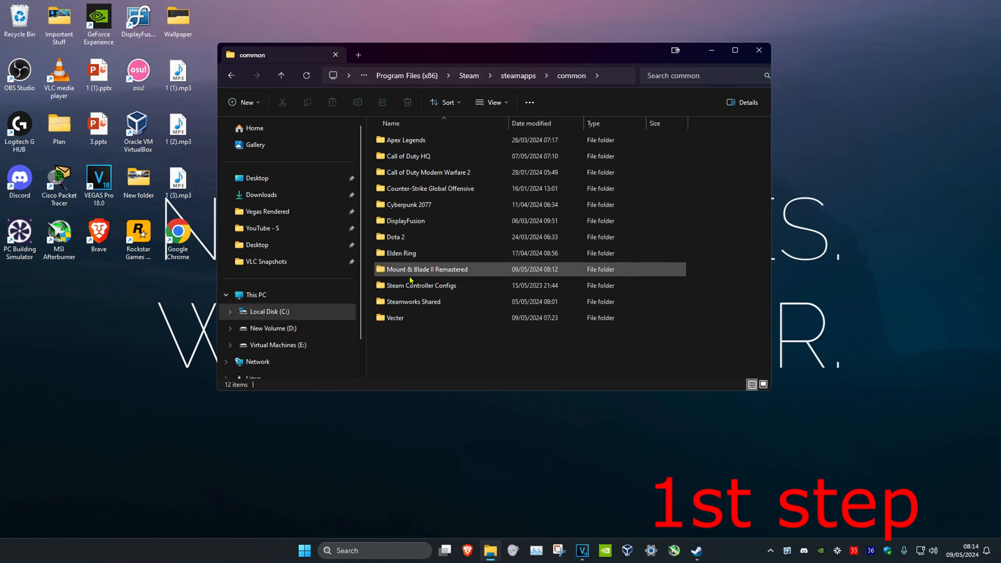
{"action": "double_click", "coordinate": [426, 269]}
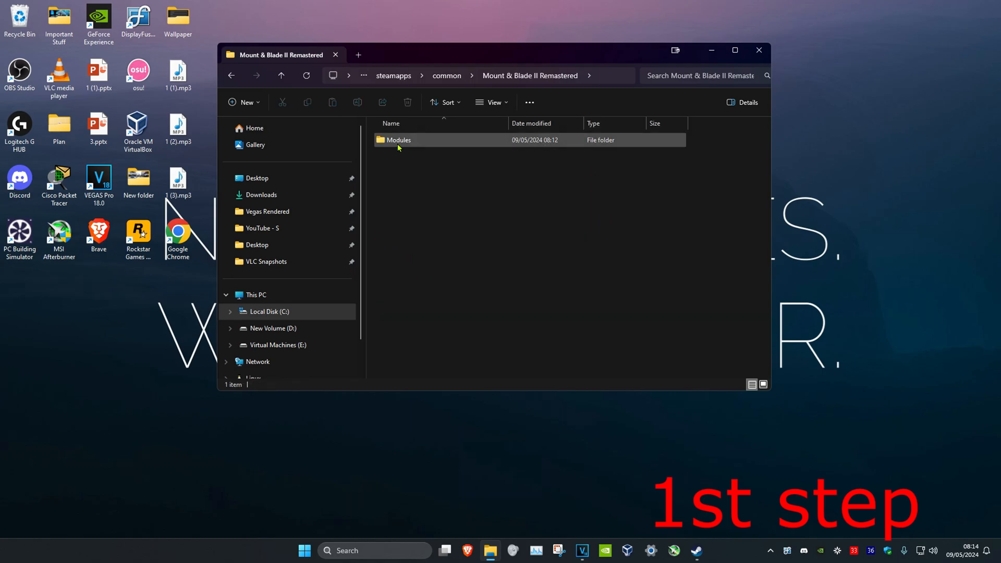
Step: Continue into Modules > SandBox > ModuleData > Languages and select the CNs folder
{"action": "double_click", "coordinate": [398, 140]}
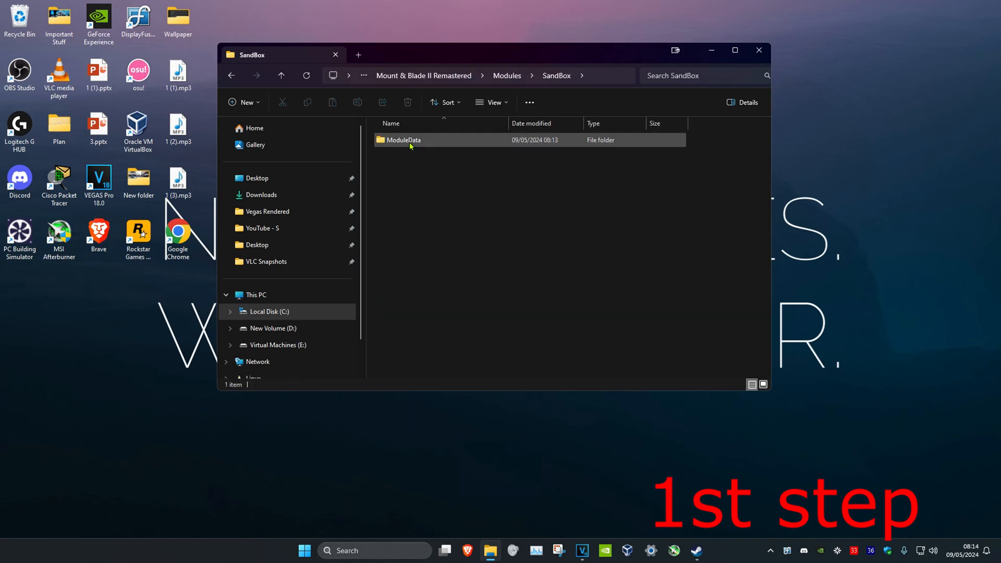
{"action": "double_click", "coordinate": [404, 139]}
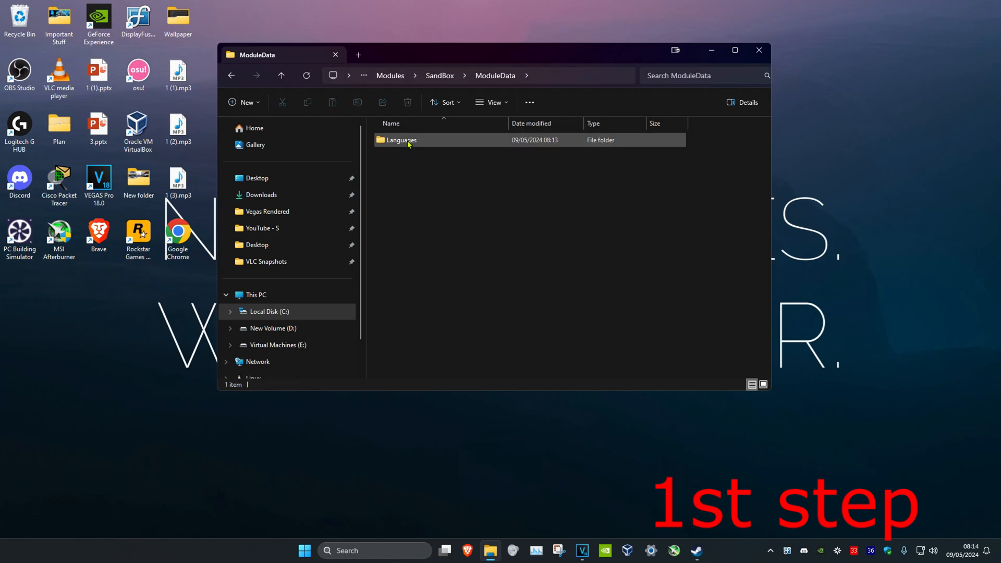
{"action": "double_click", "coordinate": [400, 140]}
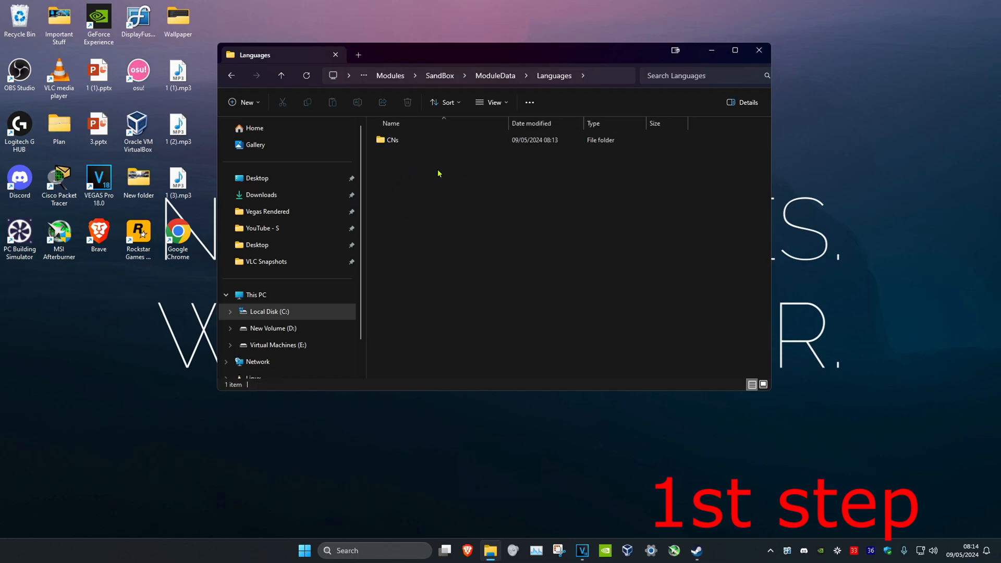
{"action": "left_click", "coordinate": [392, 139]}
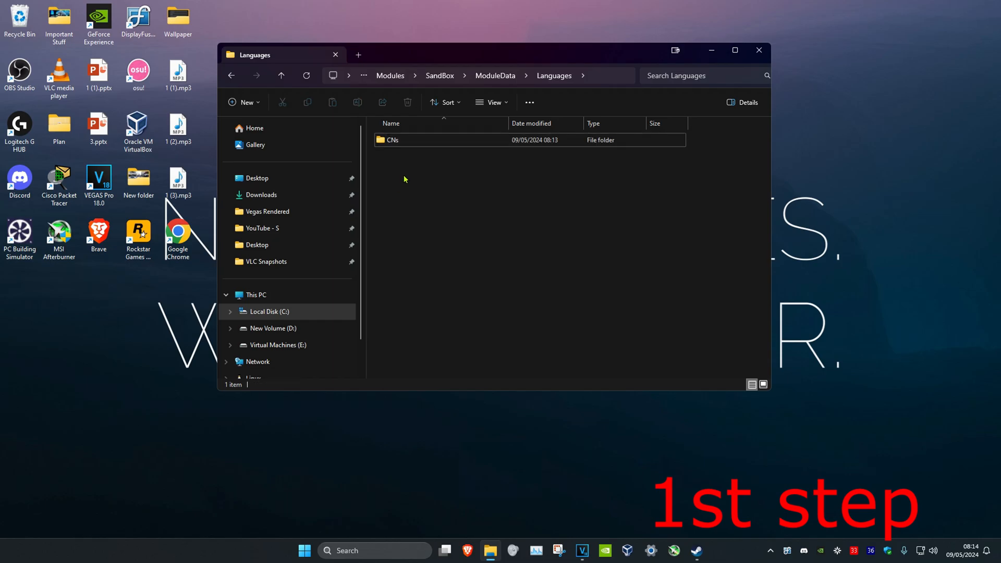
{"action": "left_click", "coordinate": [393, 140]}
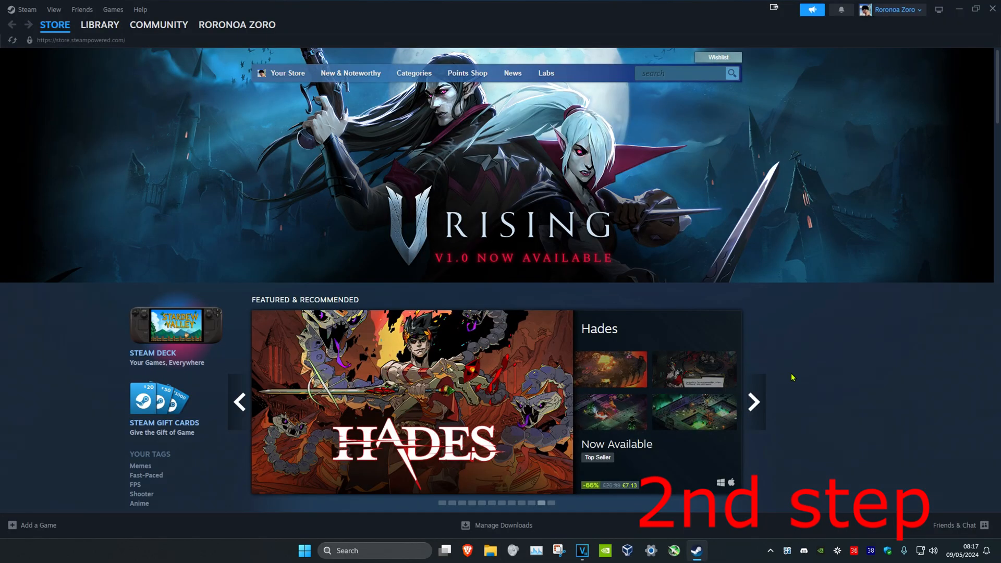
Step: From Library Home, set Vecter's Launch Options in Properties to 'windowed'
{"action": "left_click", "coordinate": [100, 24]}
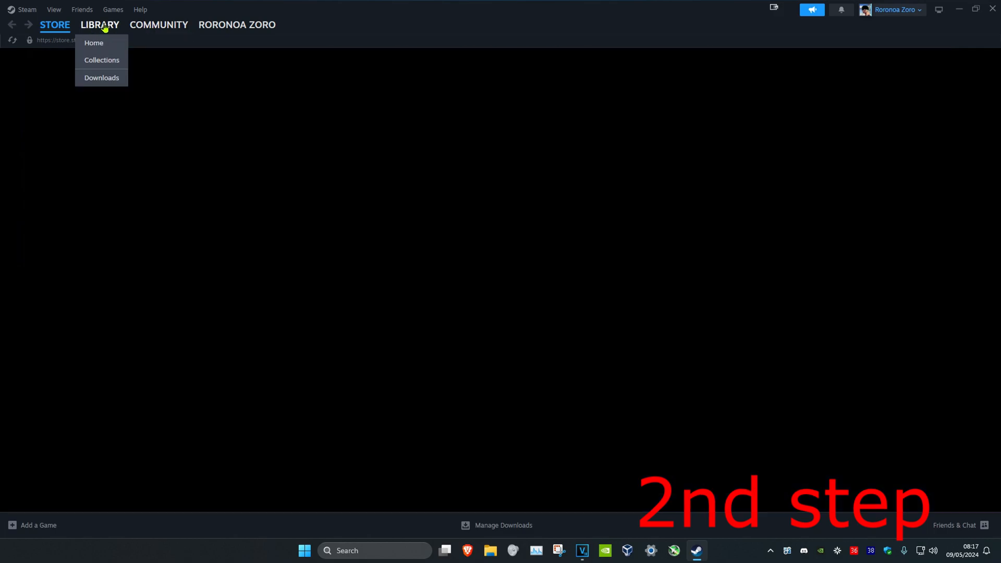
{"action": "left_click", "coordinate": [93, 43]}
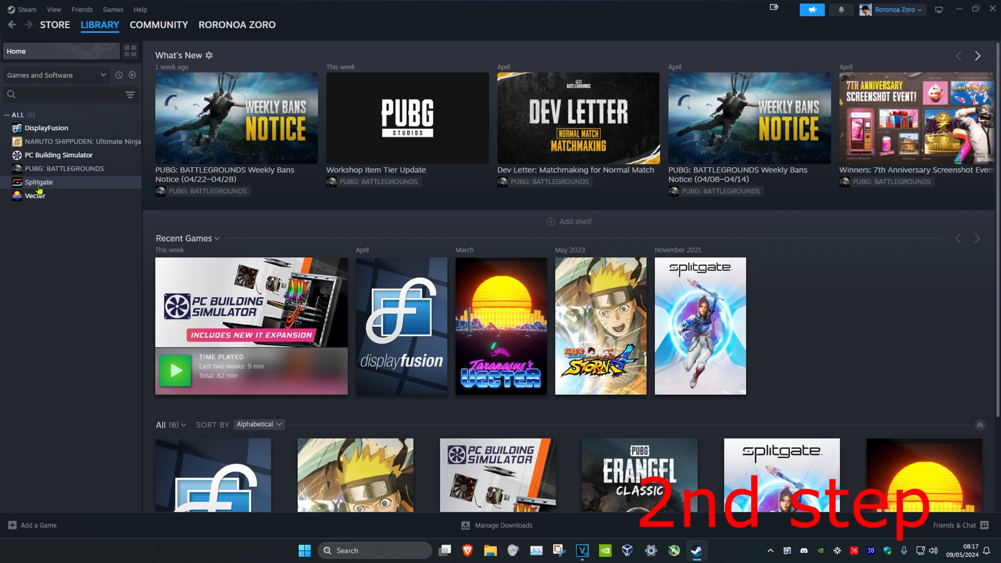
{"action": "right_click", "coordinate": [35, 195]}
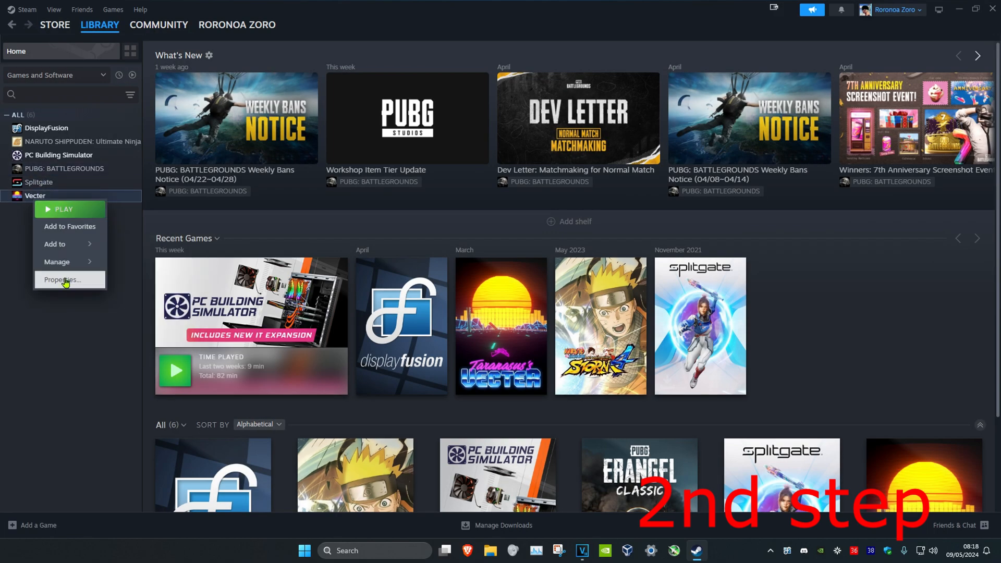
{"action": "left_click", "coordinate": [61, 279]}
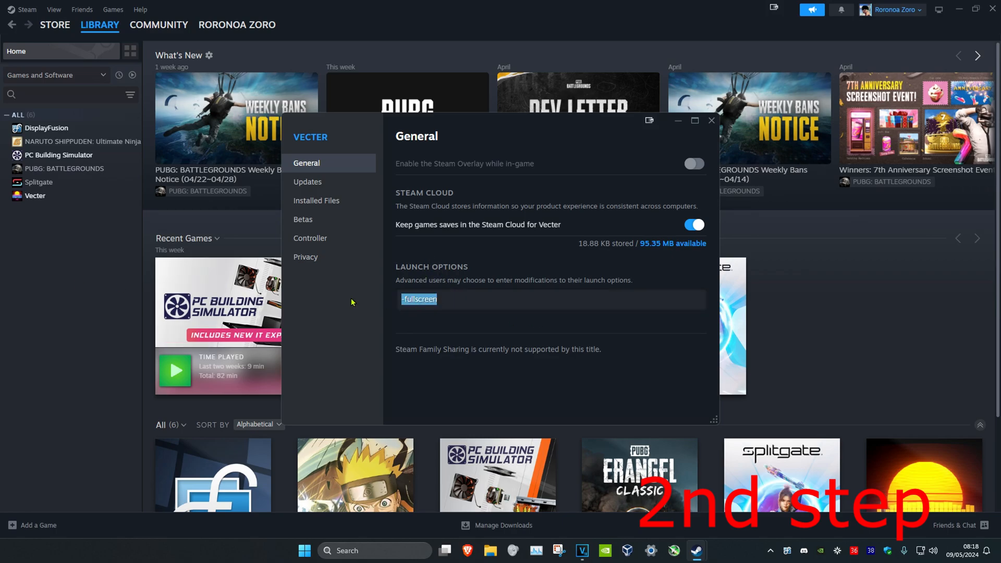
{"action": "type", "text": "windowed"}
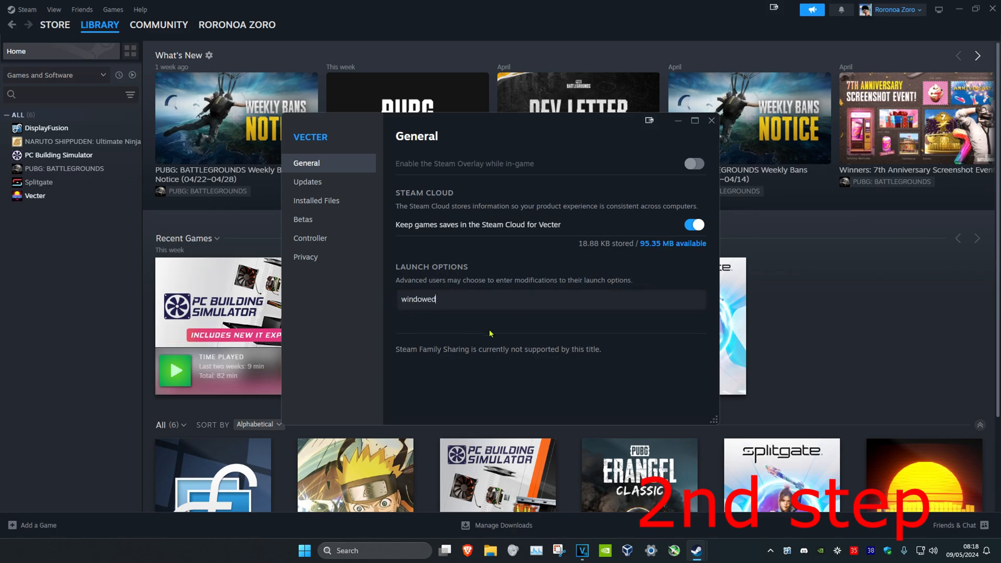
Step: Under Installed Files, verify Vecter's 35 game files and browse to its install folder
{"action": "left_click", "coordinate": [315, 200]}
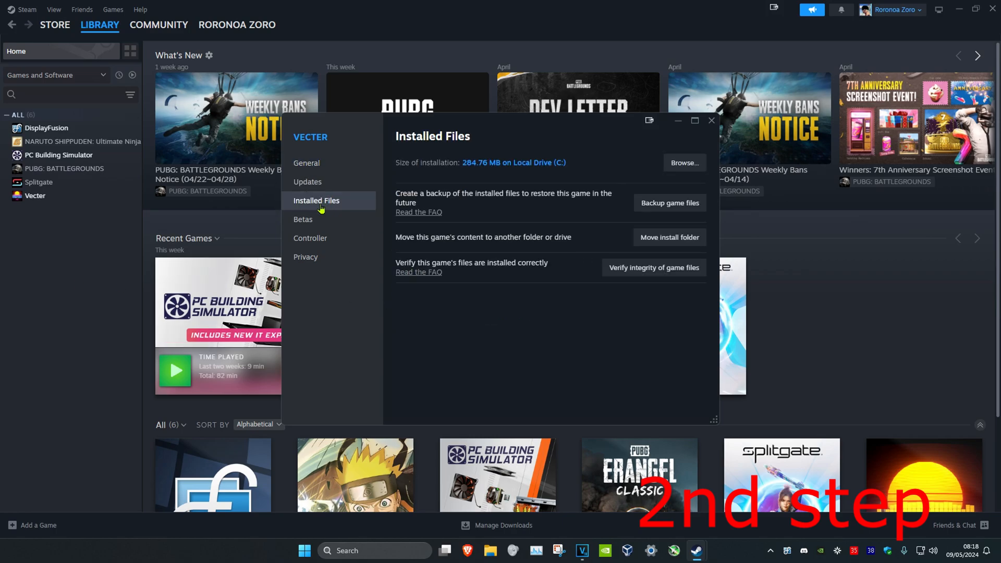
{"action": "mouse_move", "coordinate": [653, 268]}
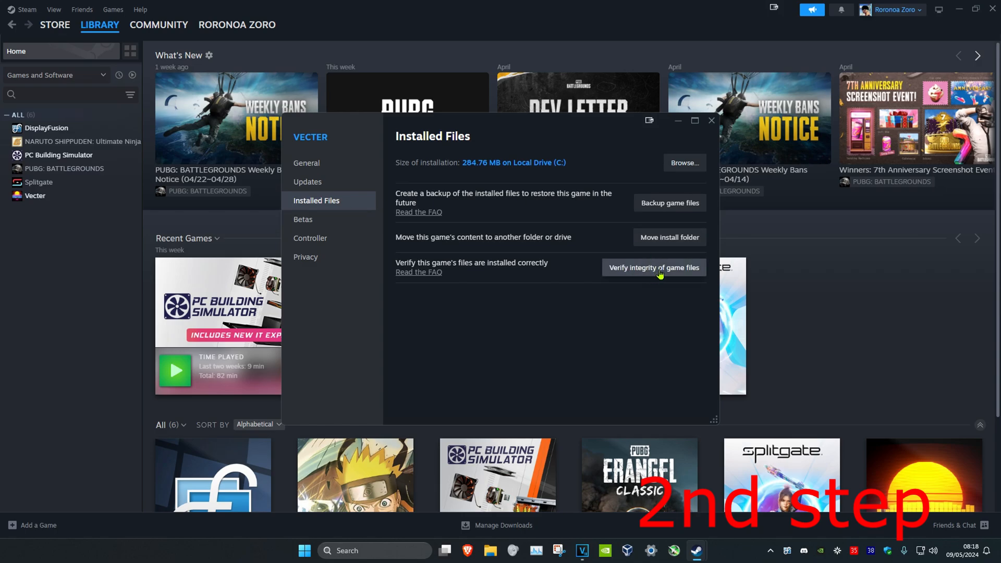
{"action": "left_click", "coordinate": [652, 267]}
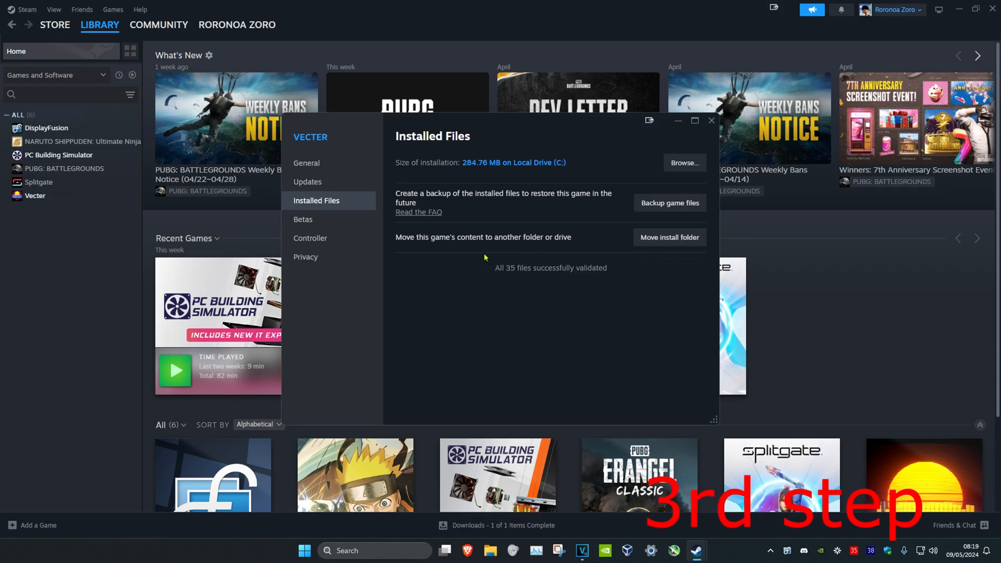
{"action": "left_click", "coordinate": [684, 163]}
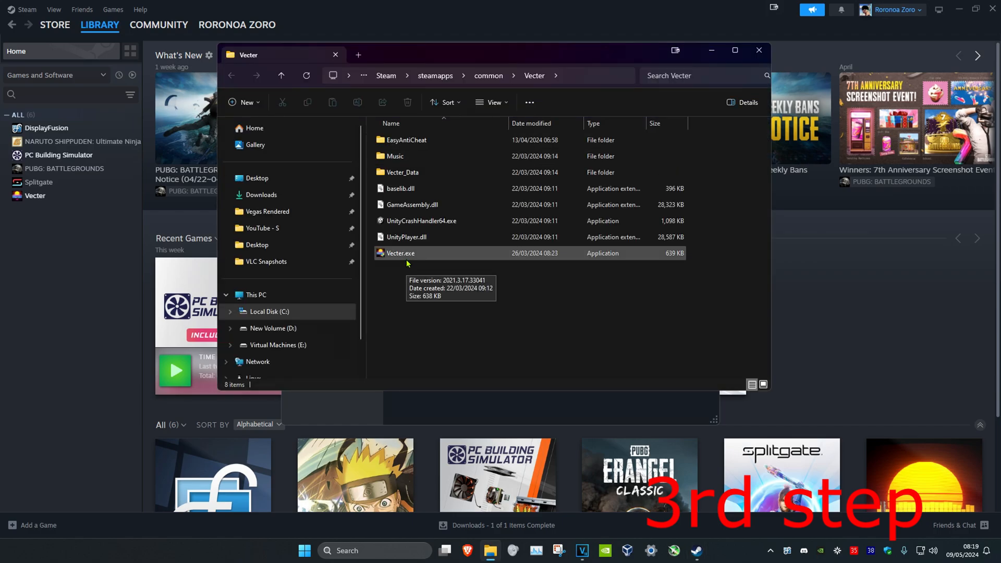
Step: In Vecter.exe's Compatibility properties, enable run-as-administrator and disable full-screen optimisations
{"action": "right_click", "coordinate": [400, 252]}
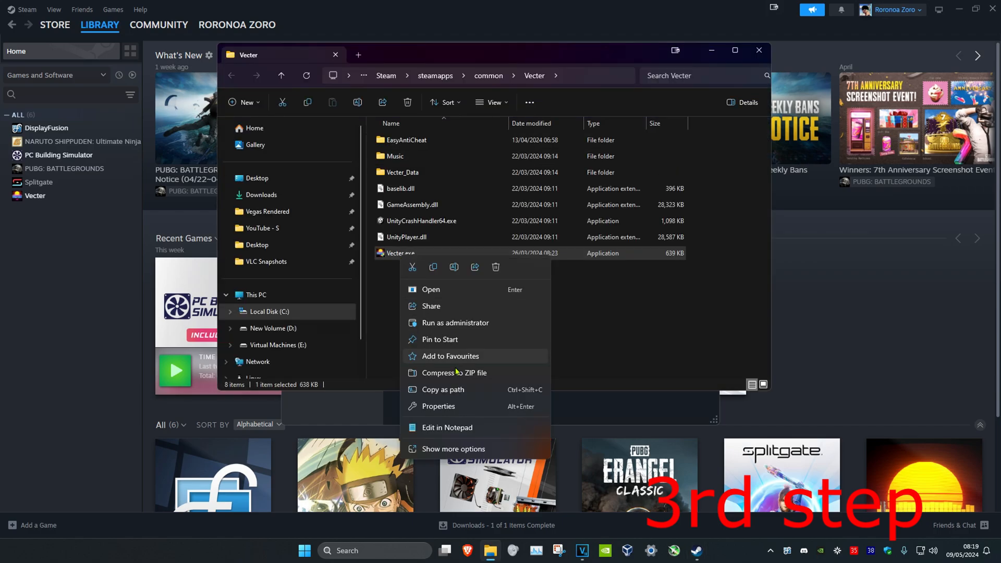
{"action": "left_click", "coordinate": [437, 405]}
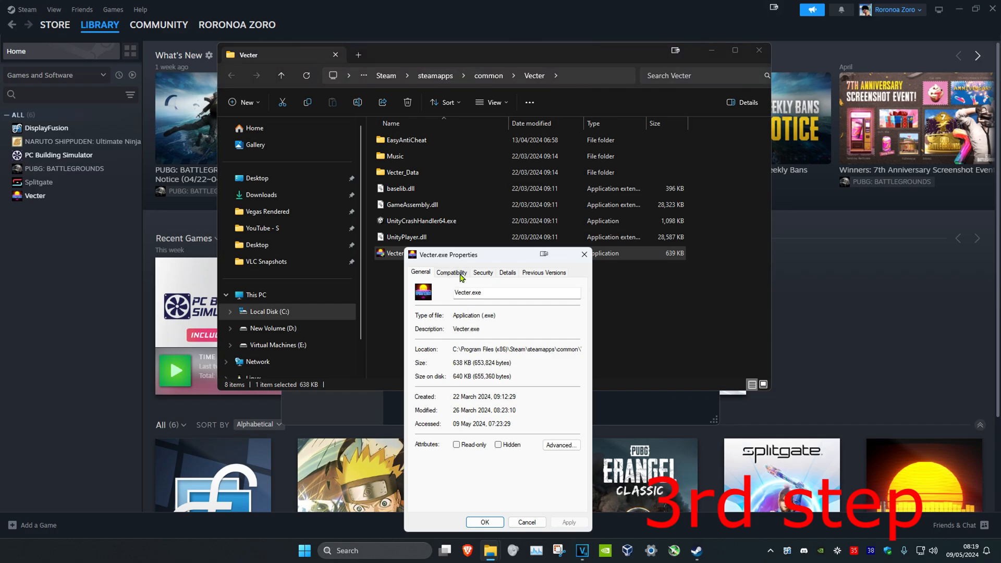
{"action": "left_click", "coordinate": [450, 272]}
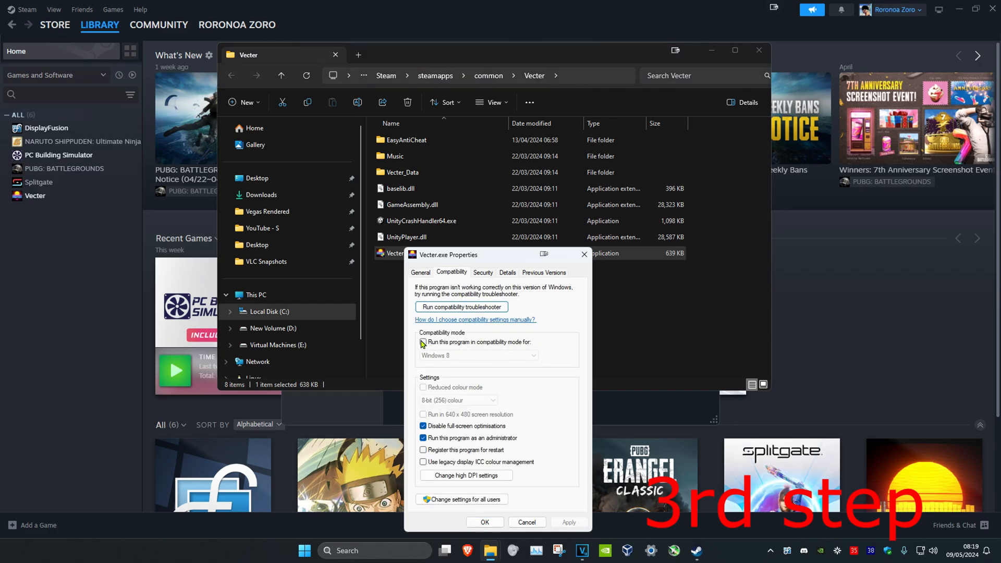
{"action": "left_click", "coordinate": [423, 342]}
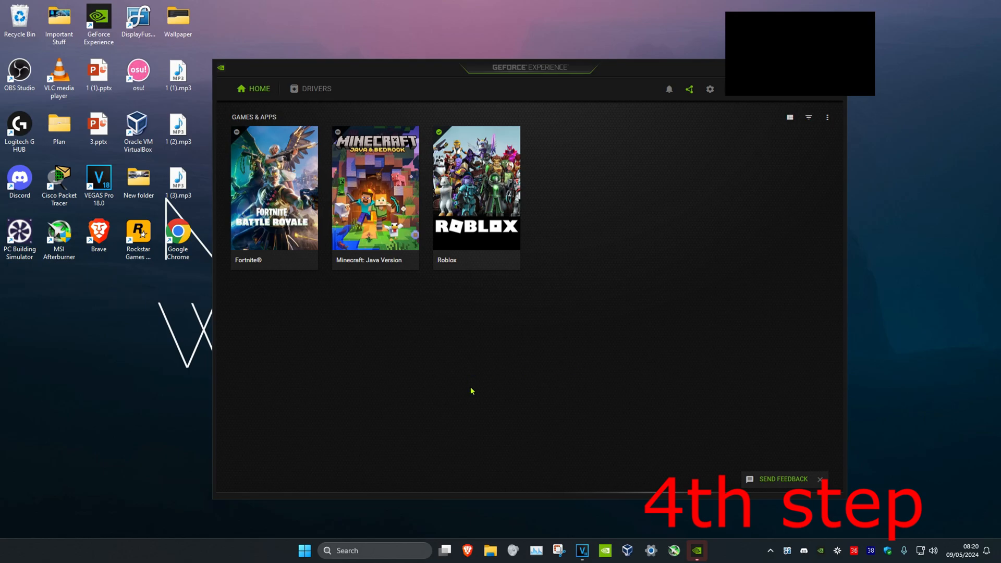
{"action": "mouse_move", "coordinate": [551, 70]}
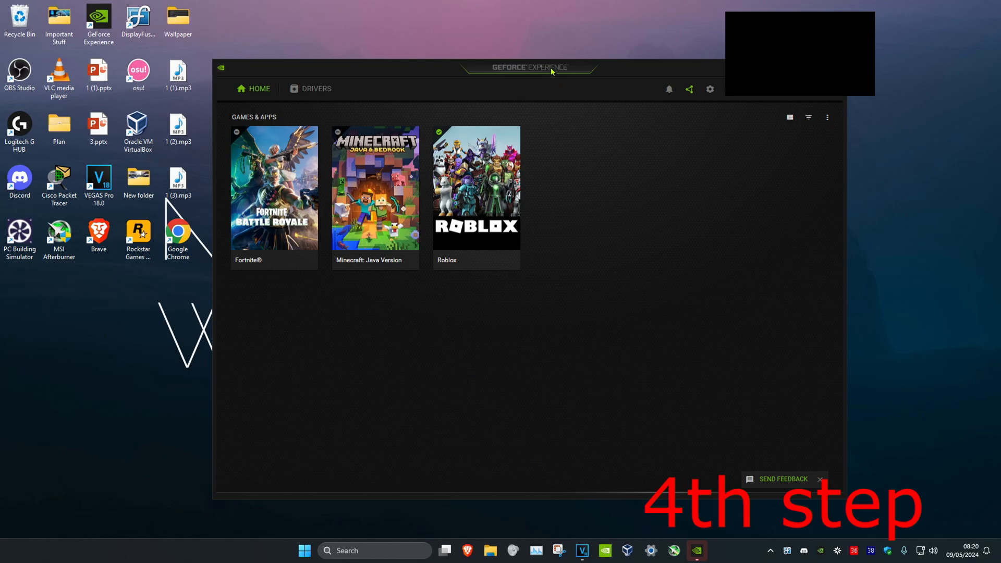
{"action": "mouse_move", "coordinate": [532, 79]}
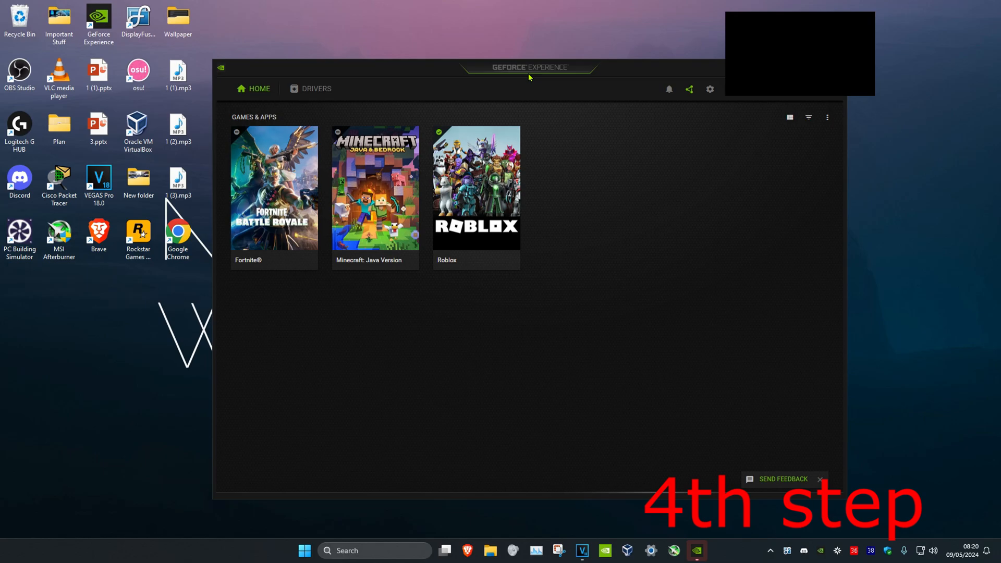
Step: On the Drivers page, check for updates confirming Game Ready Driver 552.22 is current
{"action": "left_click", "coordinate": [316, 87]}
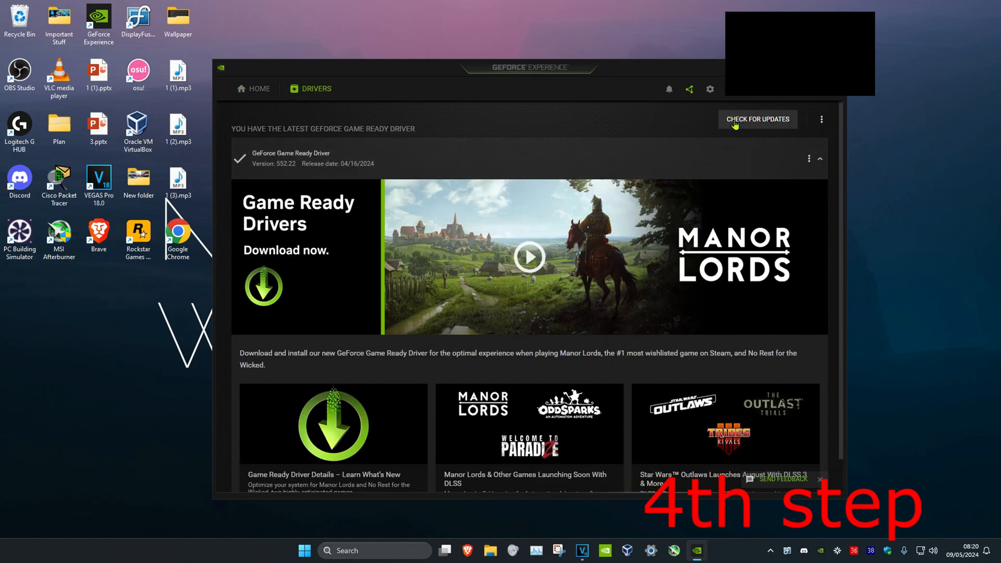
{"action": "left_click", "coordinate": [757, 119]}
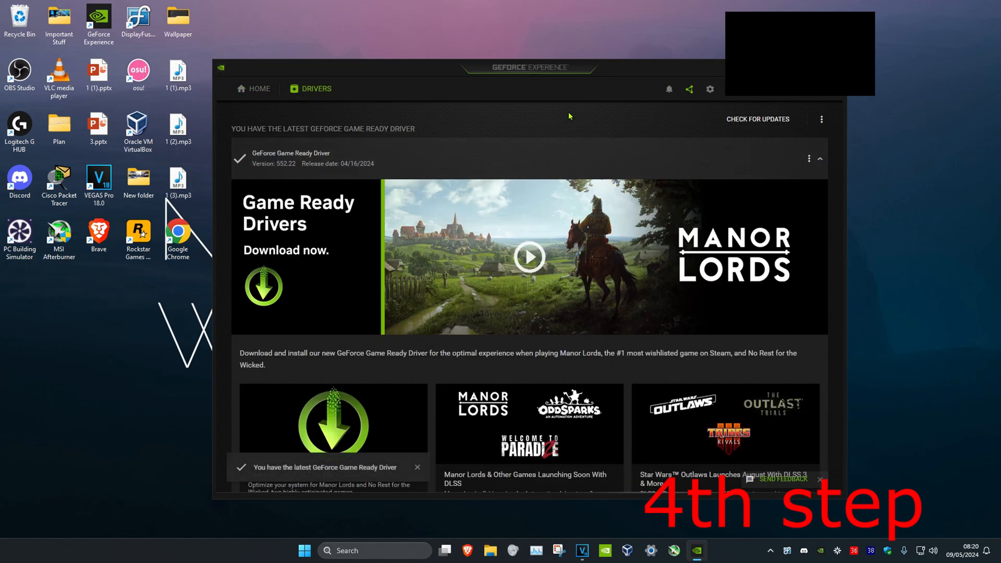